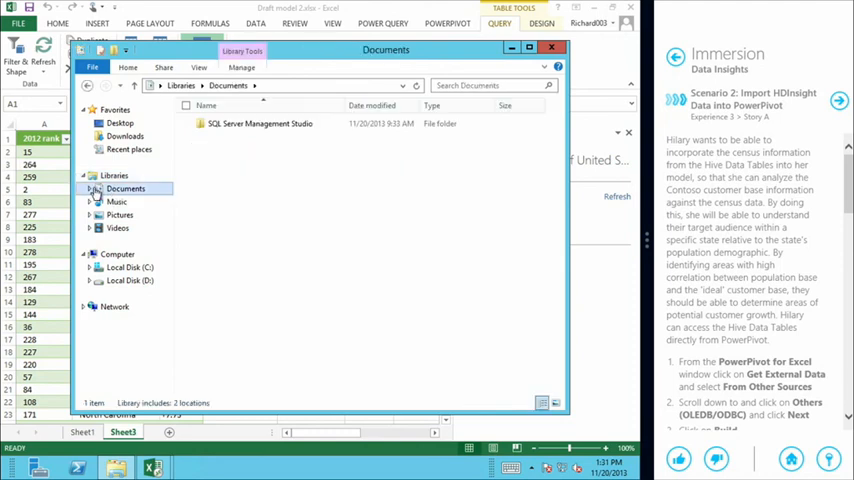
Close the File Explorer Documents window to return to the Excel workbook.
{"action": "left_click", "coordinate": [90, 188]}
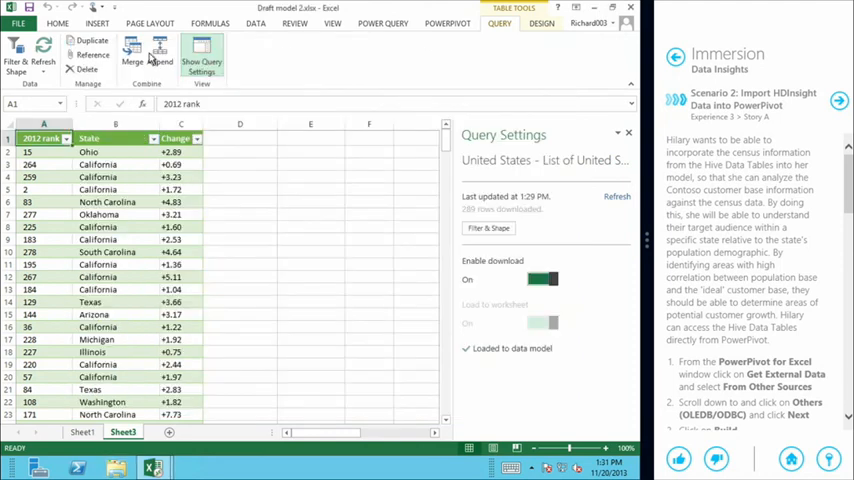
Reach the Save As page targeting this computer with My Documents as current folder, cancelling the browse dialog.
{"action": "left_click", "coordinate": [18, 12]}
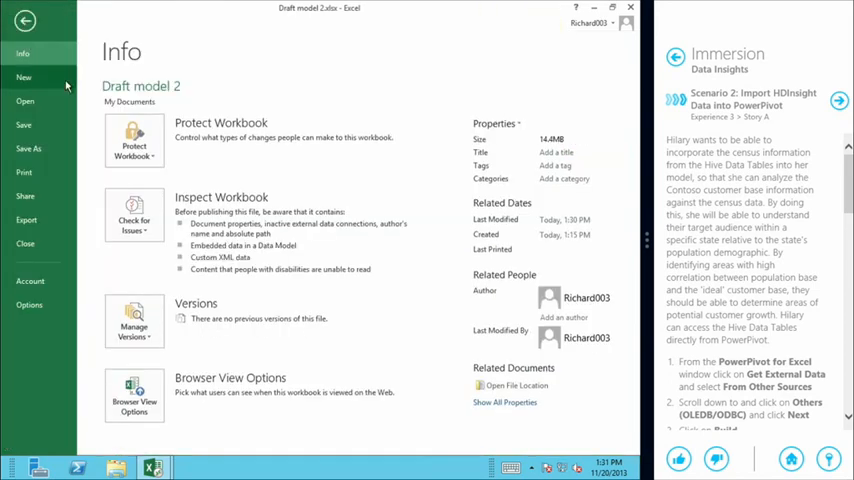
{"action": "left_click", "coordinate": [28, 148]}
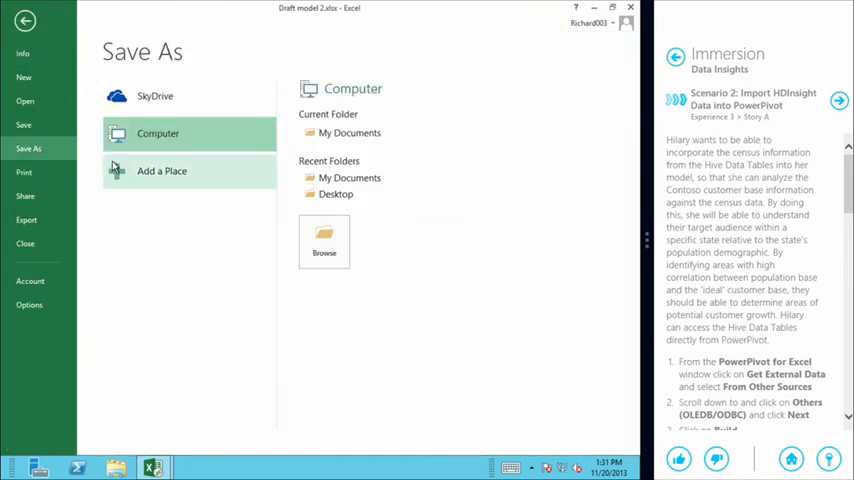
{"action": "mouse_move", "coordinate": [308, 224]}
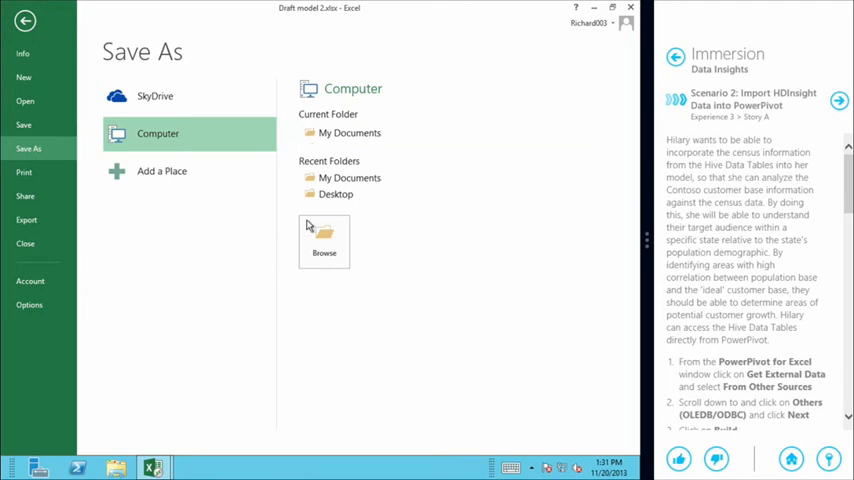
{"action": "left_click", "coordinate": [324, 240]}
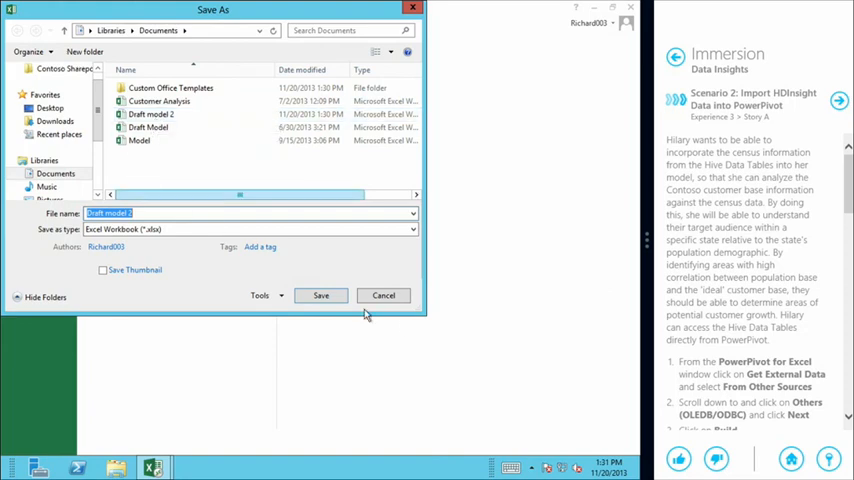
{"action": "left_click", "coordinate": [384, 295]}
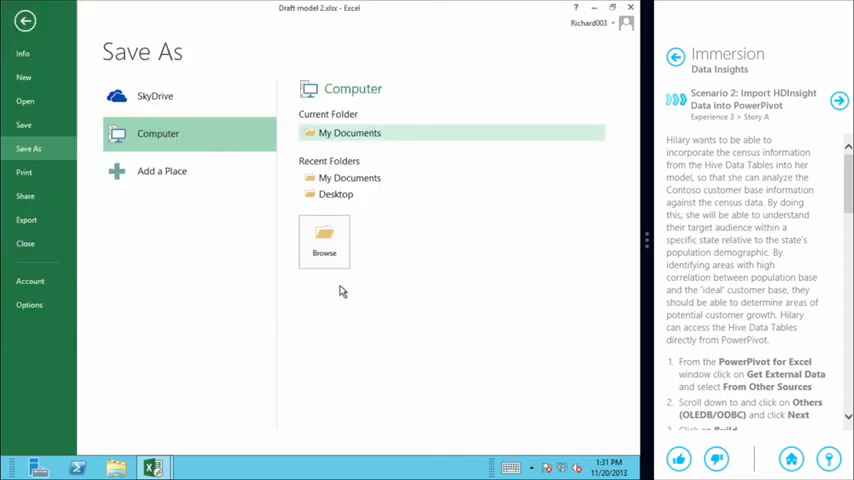